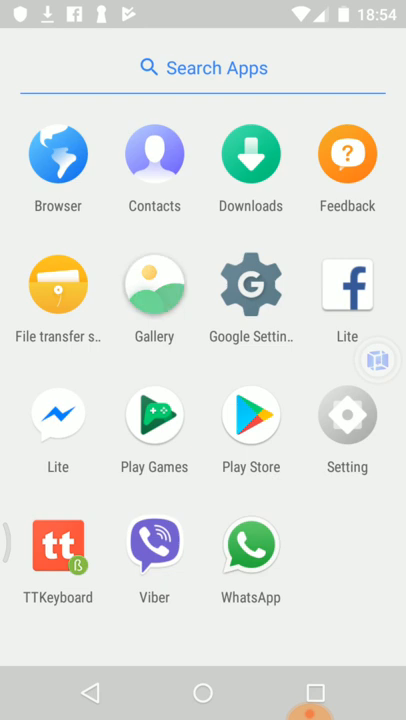
Step: Launch File transfer station from the VMOS app drawer, showing the phone's importable apps
{"action": "left_click", "coordinate": [154, 283]}
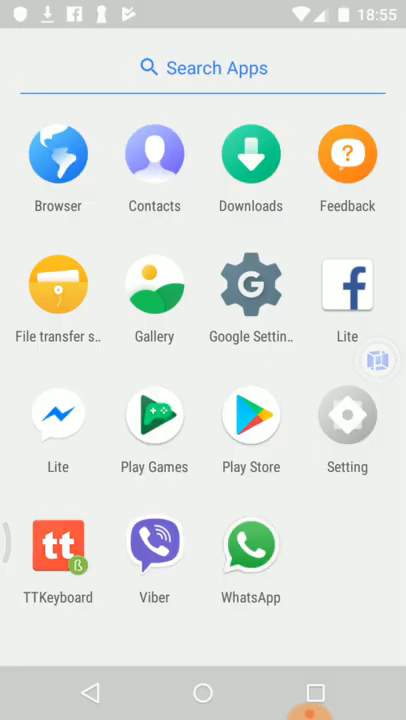
{"action": "left_click", "coordinate": [250, 154]}
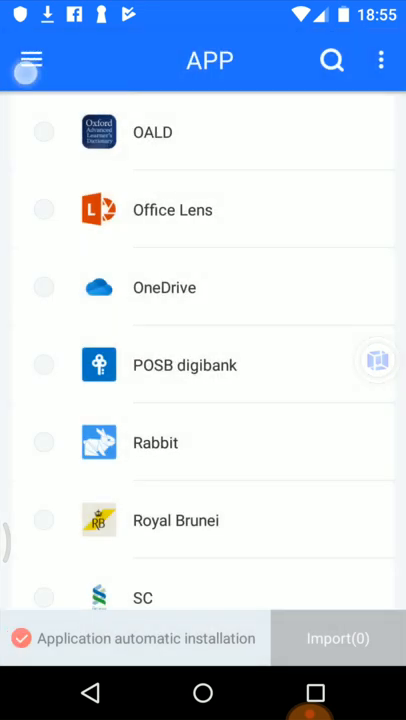
Step: Browse VMOS Storage's DCIM folder under Export, then return to Import > Phone Storage root
{"action": "left_click", "coordinate": [29, 60]}
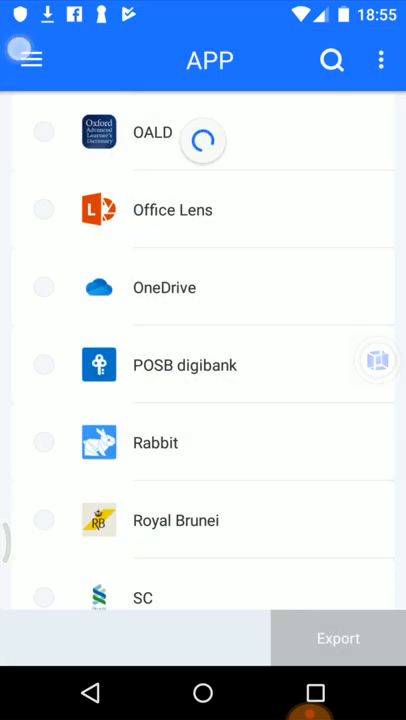
{"action": "left_click", "coordinate": [338, 638]}
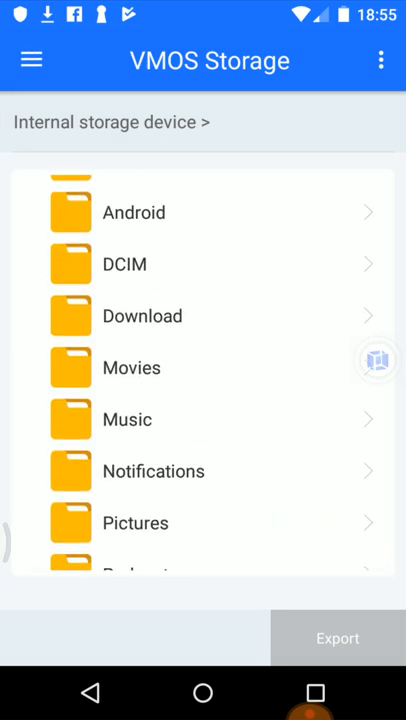
{"action": "left_click", "coordinate": [124, 263]}
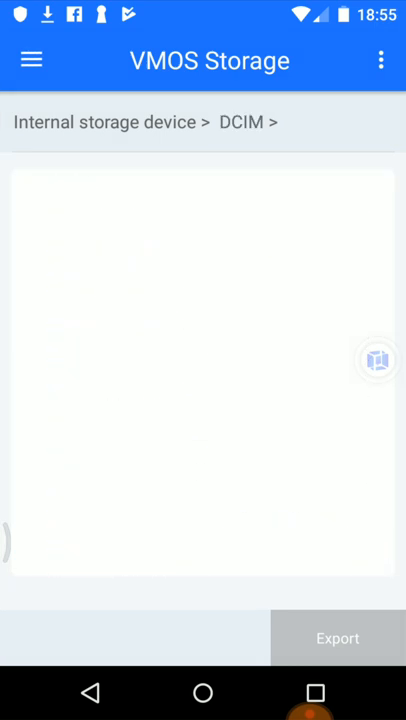
{"action": "left_click", "coordinate": [337, 638]}
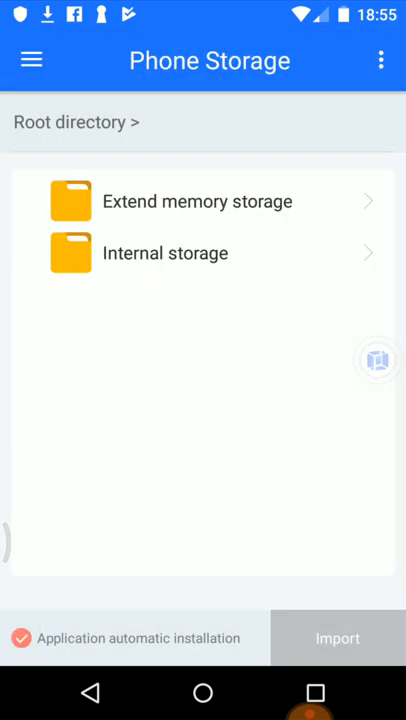
Step: Check Phone Storage and the Import record, then switch to the APP import list
{"action": "left_click", "coordinate": [337, 638]}
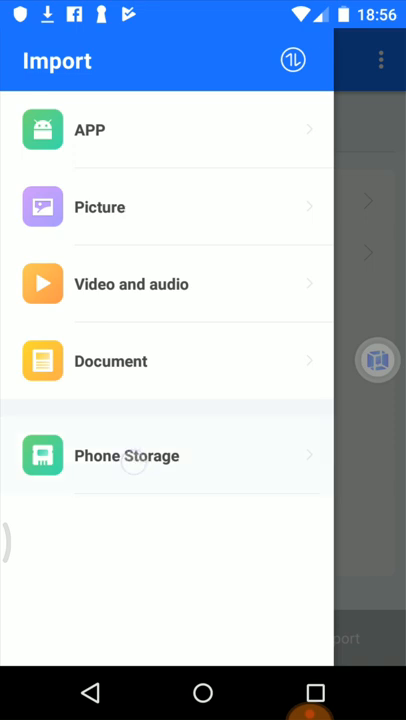
{"action": "left_click", "coordinate": [126, 455]}
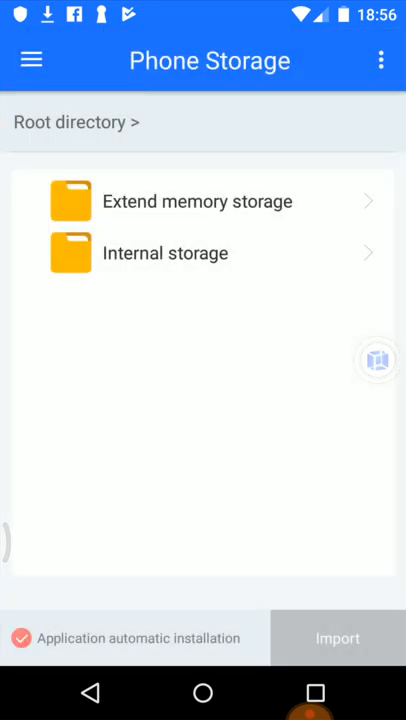
{"action": "left_click", "coordinate": [337, 638]}
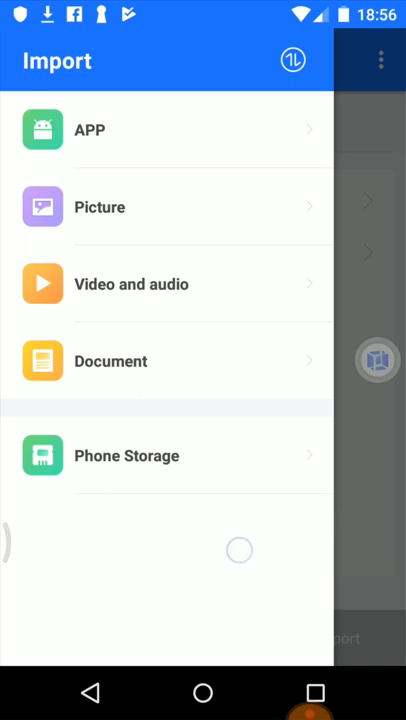
{"action": "left_click", "coordinate": [126, 455]}
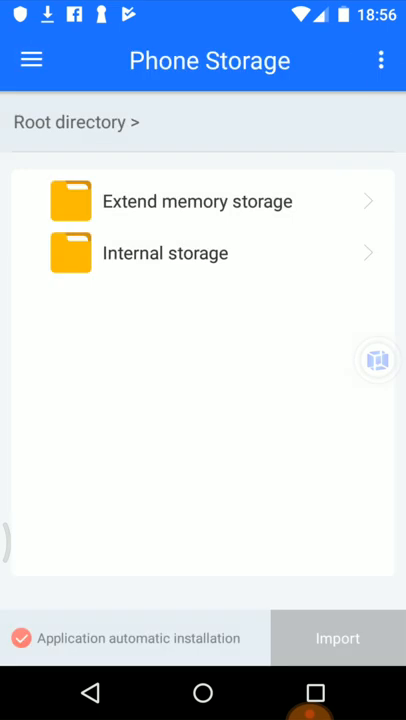
{"action": "left_click", "coordinate": [337, 638]}
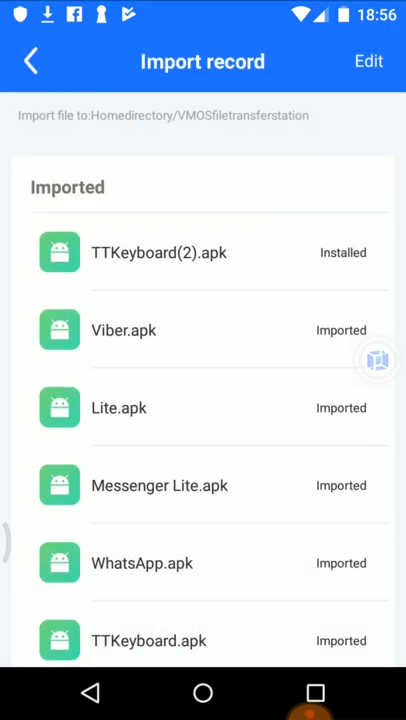
{"action": "scroll", "scroll_direction": "up", "scroll_amount": 3}
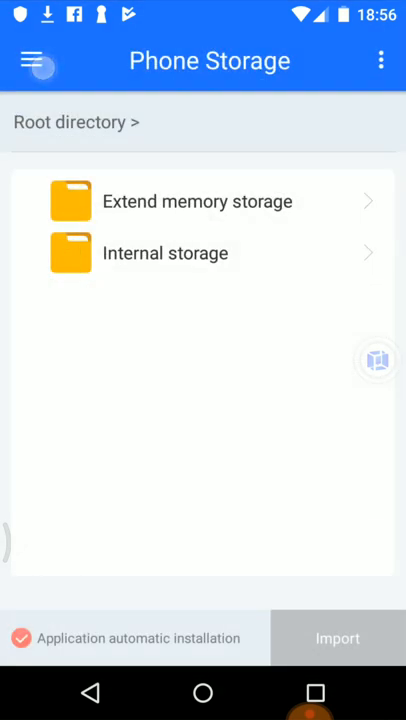
{"action": "left_click", "coordinate": [337, 638]}
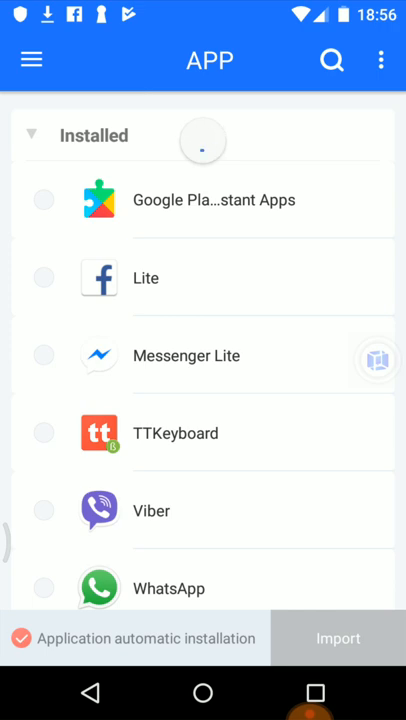
Step: Import Facebook.apk with automatic installation unticked and confirm it in the Import record
{"action": "scroll", "scroll_direction": "up", "scroll_amount": 3}
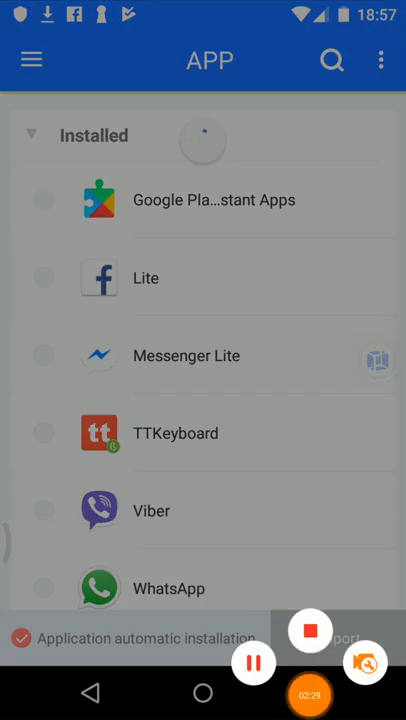
{"action": "scroll", "scroll_direction": "up", "scroll_amount": 3}
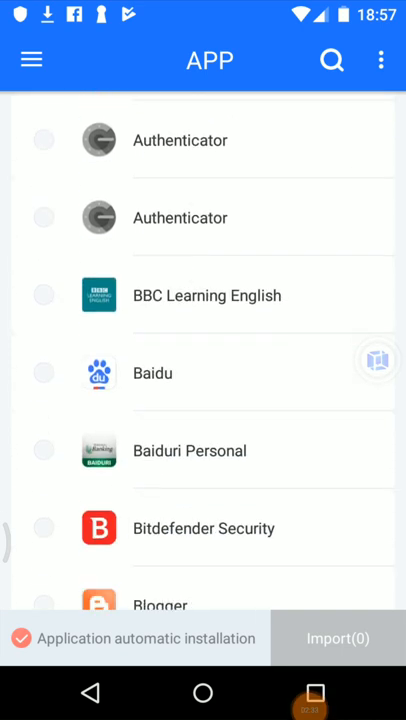
{"action": "scroll", "scroll_direction": "down", "scroll_amount": 3}
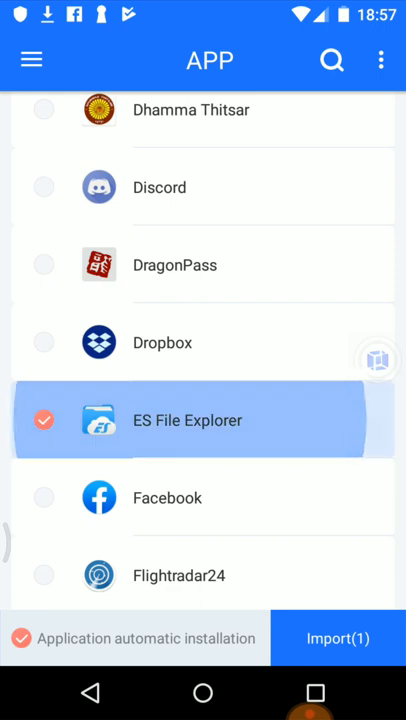
{"action": "left_click", "coordinate": [44, 420]}
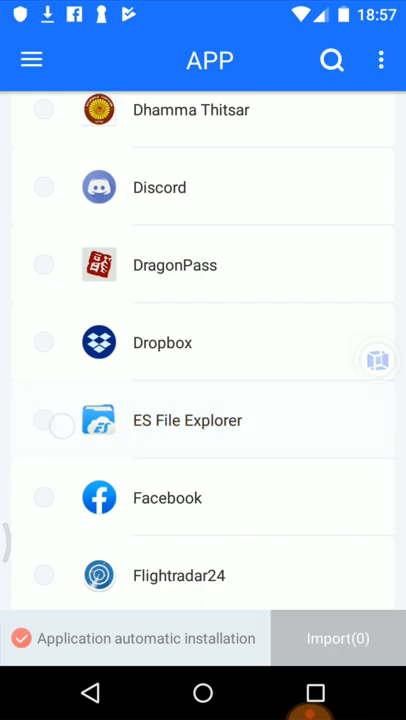
{"action": "left_click", "coordinate": [43, 497]}
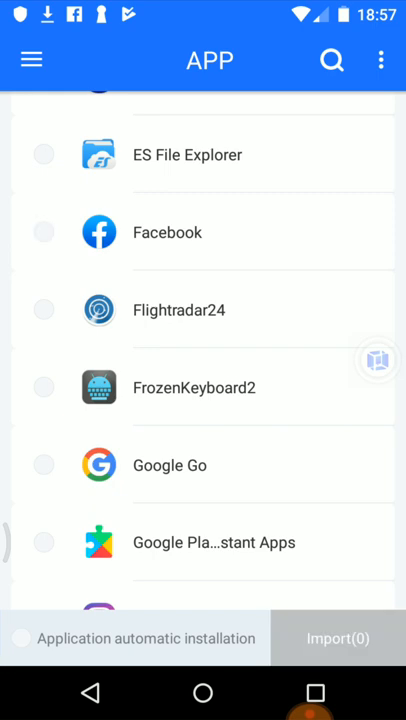
{"action": "left_click", "coordinate": [337, 638]}
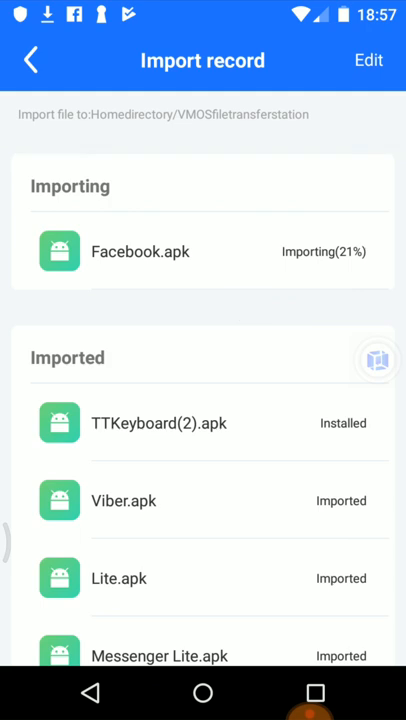
{"action": "scroll", "scroll_direction": "up", "scroll_amount": 3}
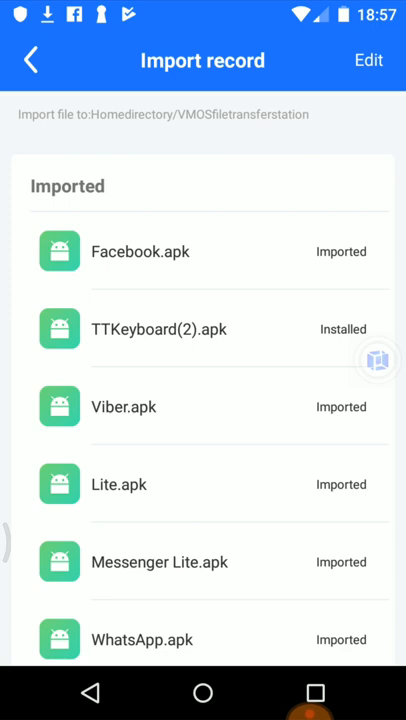
{"action": "left_click", "coordinate": [30, 60]}
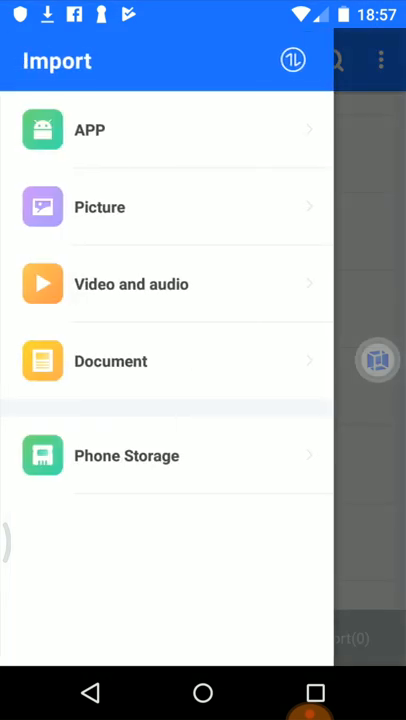
{"action": "left_click", "coordinate": [99, 207]}
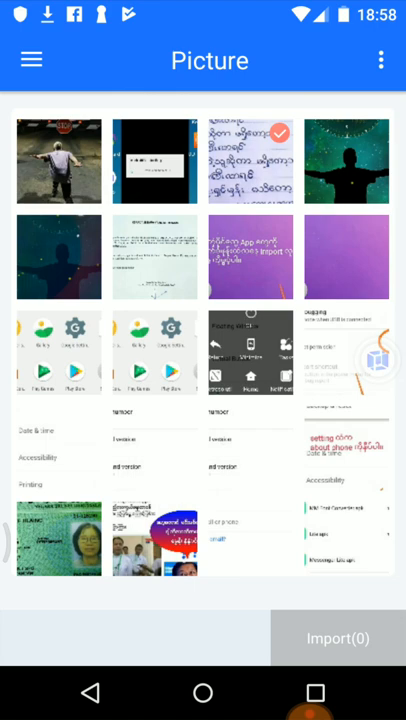
{"action": "left_click", "coordinate": [337, 638]}
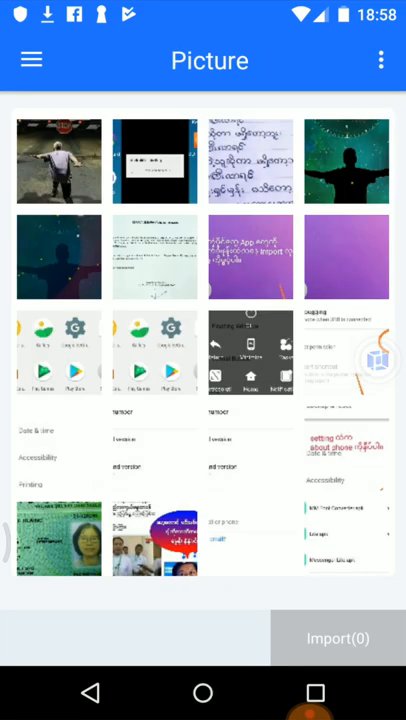
{"action": "left_click", "coordinate": [203, 693]}
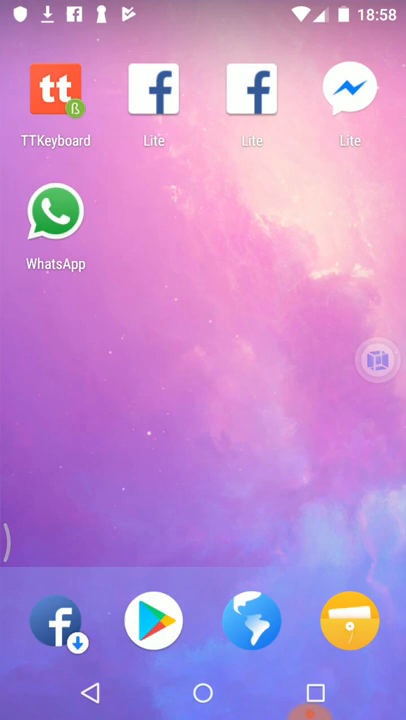
{"action": "scroll", "scroll_direction": "up", "scroll_amount": 3}
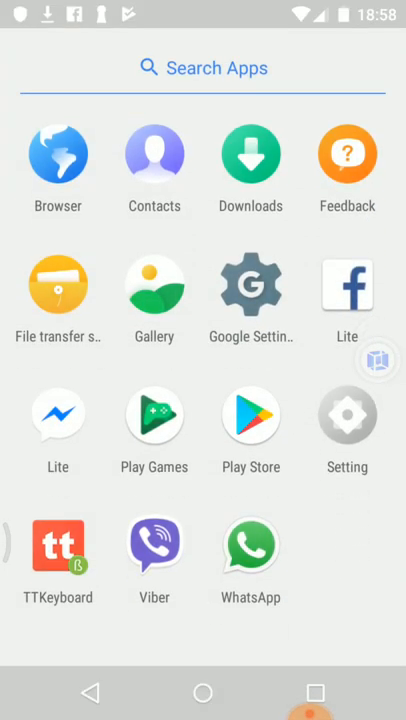
{"action": "left_click", "coordinate": [154, 285]}
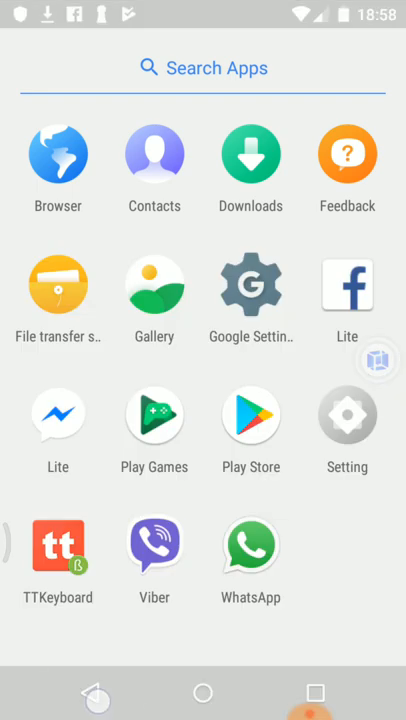
Step: Import Papa_Telephone.mp3 from the Video and audio category into the virtual phone
{"action": "left_click", "coordinate": [203, 693]}
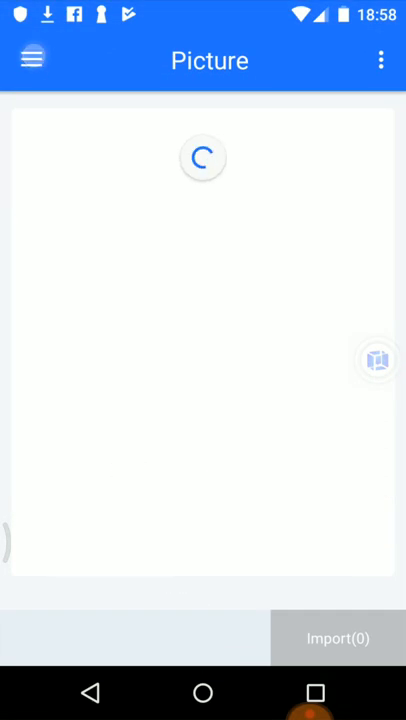
{"action": "left_click", "coordinate": [32, 60]}
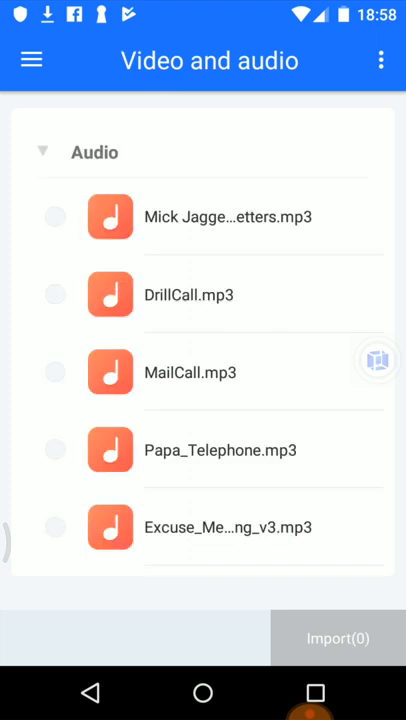
{"action": "scroll", "scroll_direction": "down", "scroll_amount": 3}
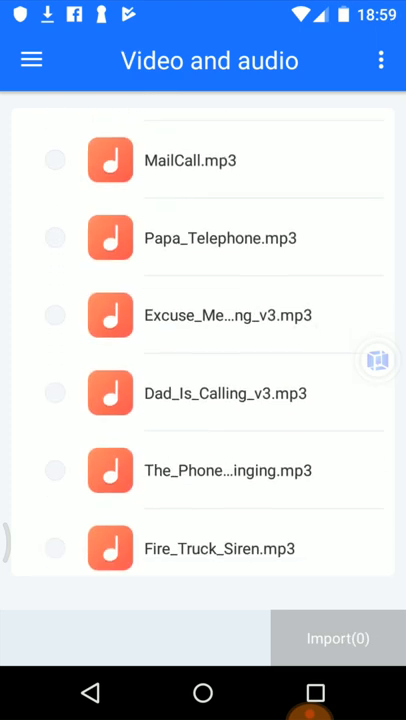
{"action": "left_click", "coordinate": [54, 238]}
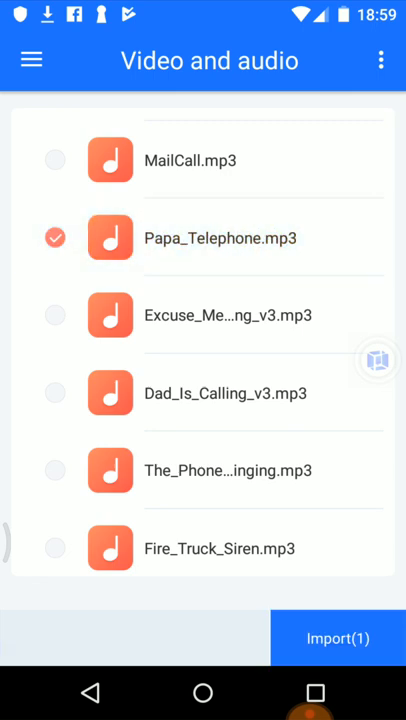
{"action": "left_click", "coordinate": [55, 238]}
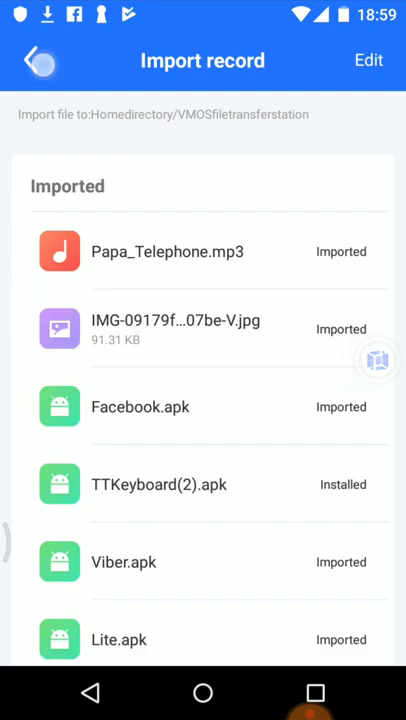
Step: Leave the import record and return to the VMOS app drawer
{"action": "left_click", "coordinate": [40, 60]}
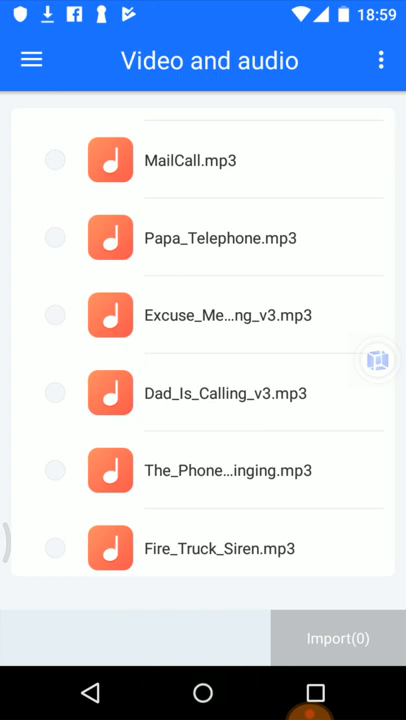
{"action": "left_click", "coordinate": [203, 693]}
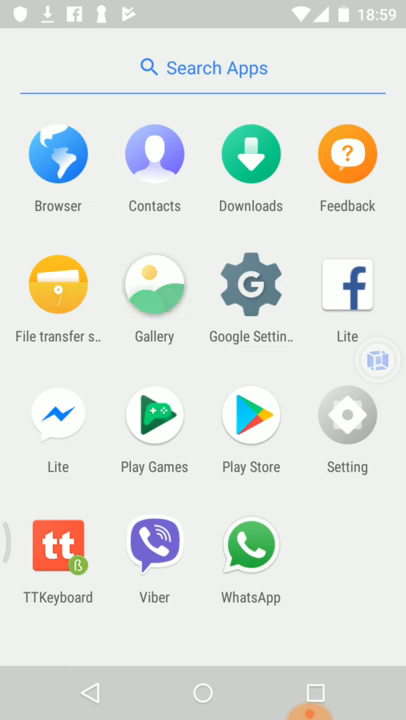
{"action": "left_click", "coordinate": [154, 284]}
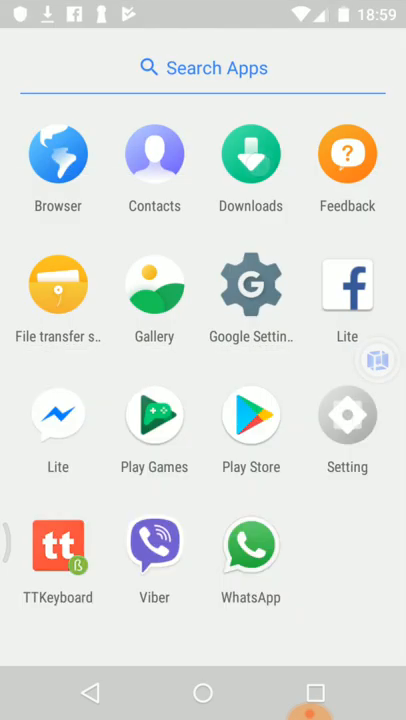
Step: Switch File transfer station to Export mode and show the virtual phone's installed apps
{"action": "left_click", "coordinate": [250, 155]}
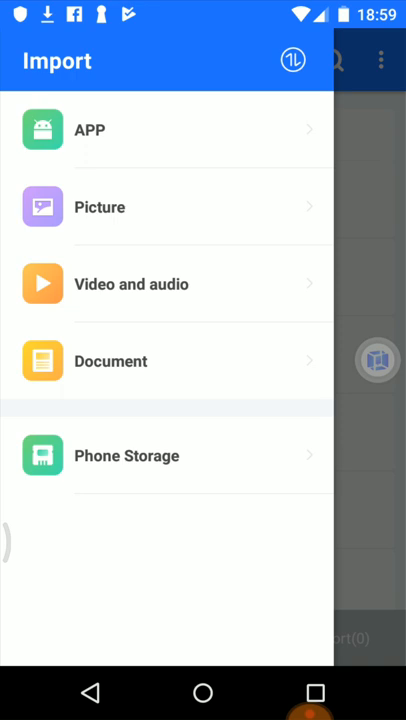
{"action": "left_click", "coordinate": [89, 130]}
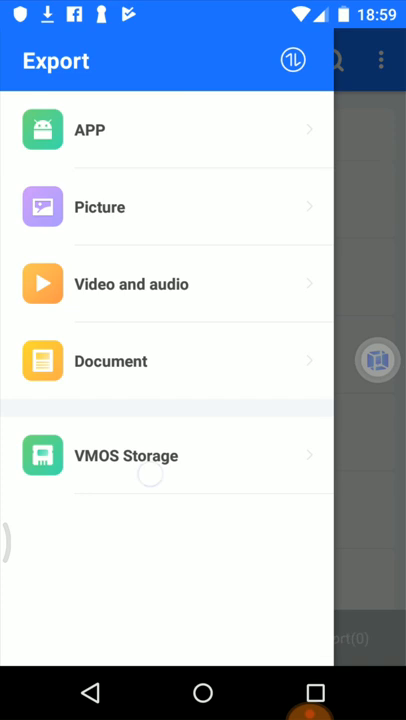
{"action": "left_click", "coordinate": [126, 455]}
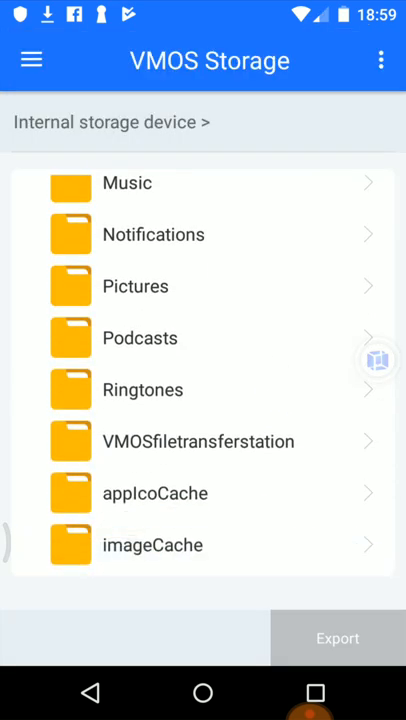
{"action": "left_click", "coordinate": [198, 441]}
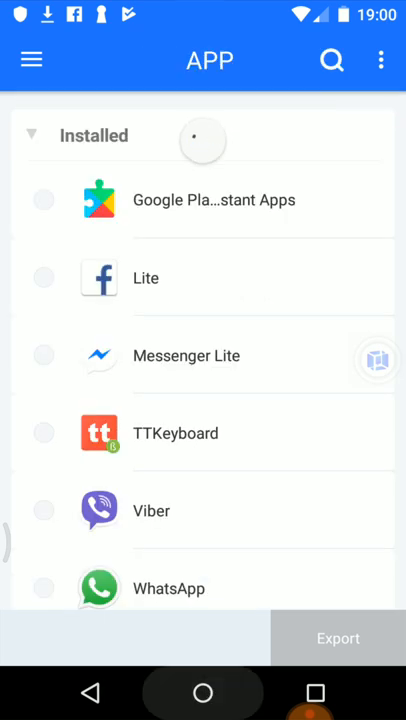
Step: Export the first handwritten-text picture to the host, then return to the host home screen
{"action": "left_click", "coordinate": [202, 693]}
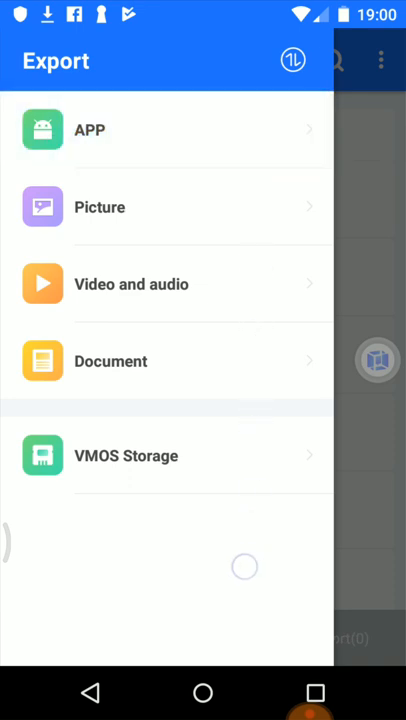
{"action": "left_click", "coordinate": [173, 207]}
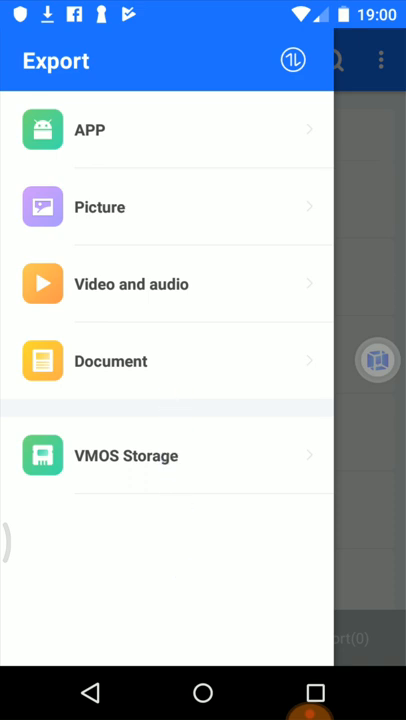
{"action": "left_click", "coordinate": [99, 207]}
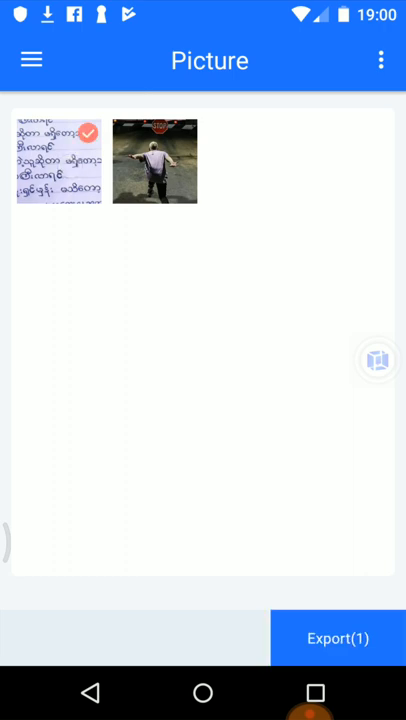
{"action": "left_click", "coordinate": [337, 638]}
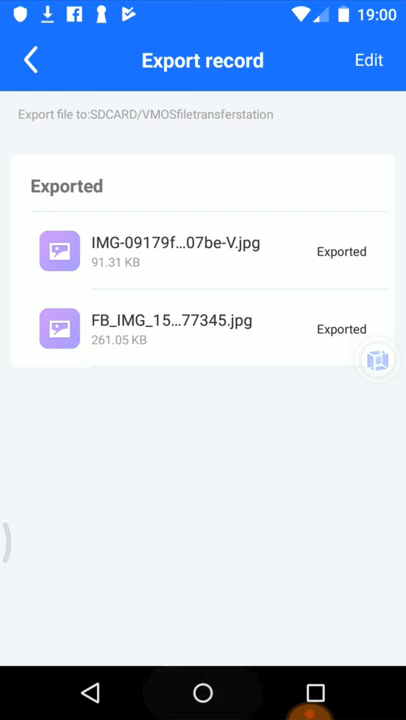
{"action": "left_click", "coordinate": [202, 692]}
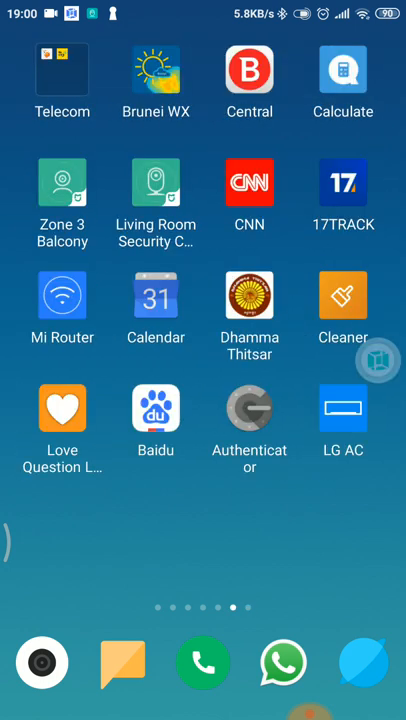
Step: Swipe across home screen pages to reach and launch the host File Manager
{"action": "scroll", "scroll_direction": "left", "scroll_amount": 3}
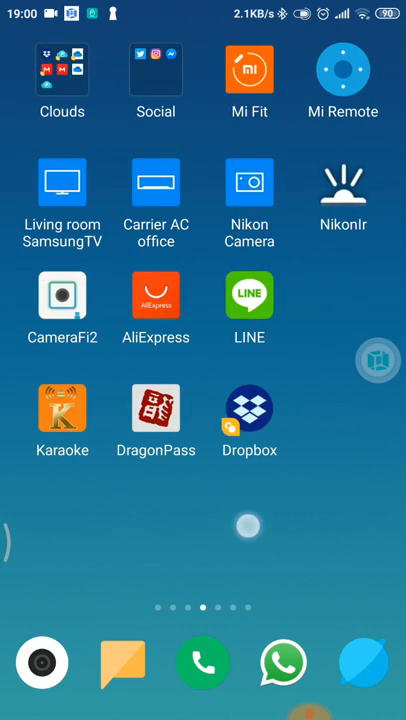
{"action": "scroll", "scroll_direction": "left", "scroll_amount": 3}
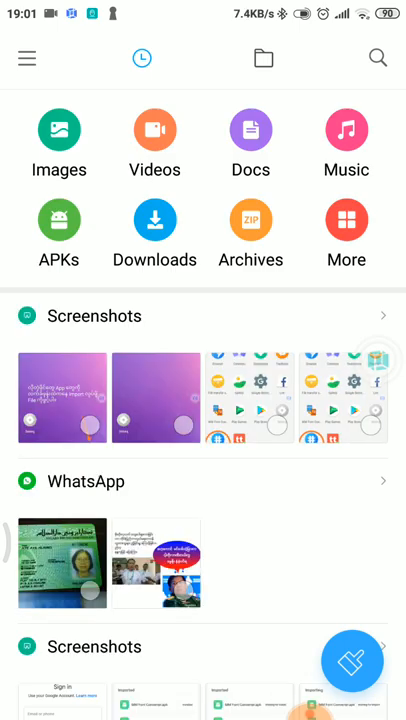
Step: Browse Internal storage to the VMOSfiletransferstation folder showing 2 items
{"action": "left_click", "coordinate": [262, 57]}
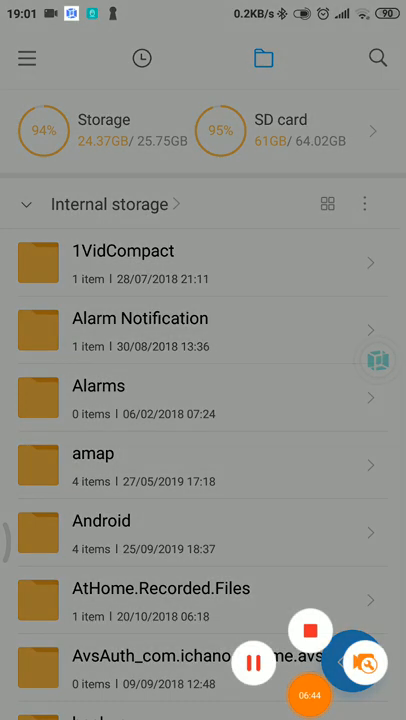
{"action": "scroll", "scroll_direction": "down", "scroll_amount": 3}
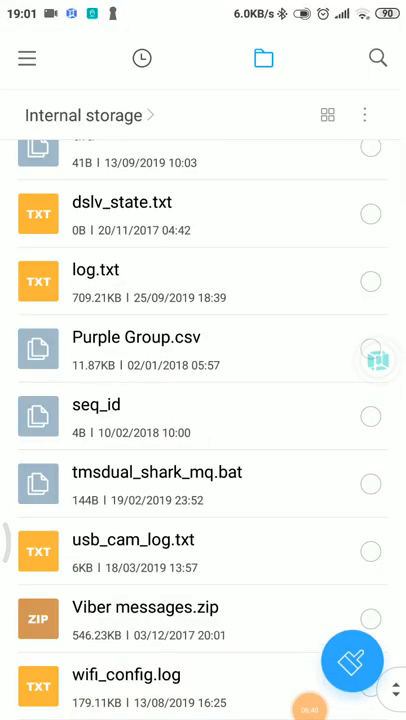
{"action": "scroll", "scroll_direction": "up", "scroll_amount": 3}
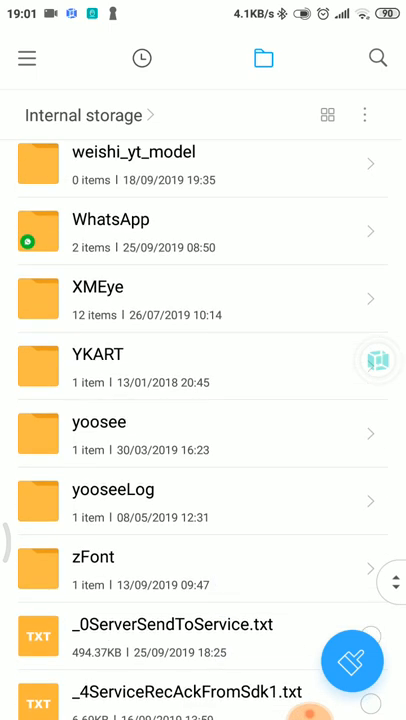
{"action": "scroll", "scroll_direction": "up", "scroll_amount": 3}
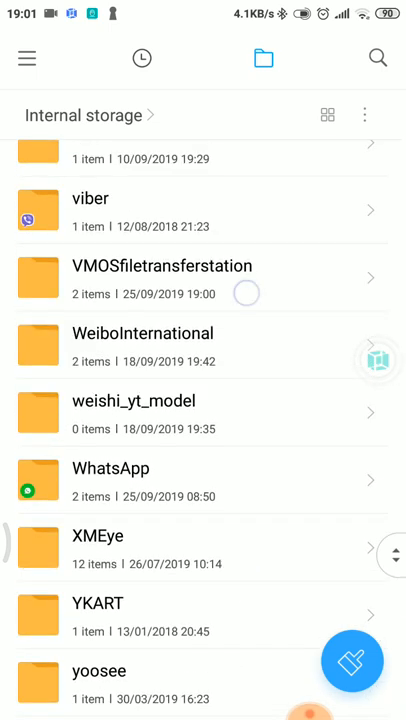